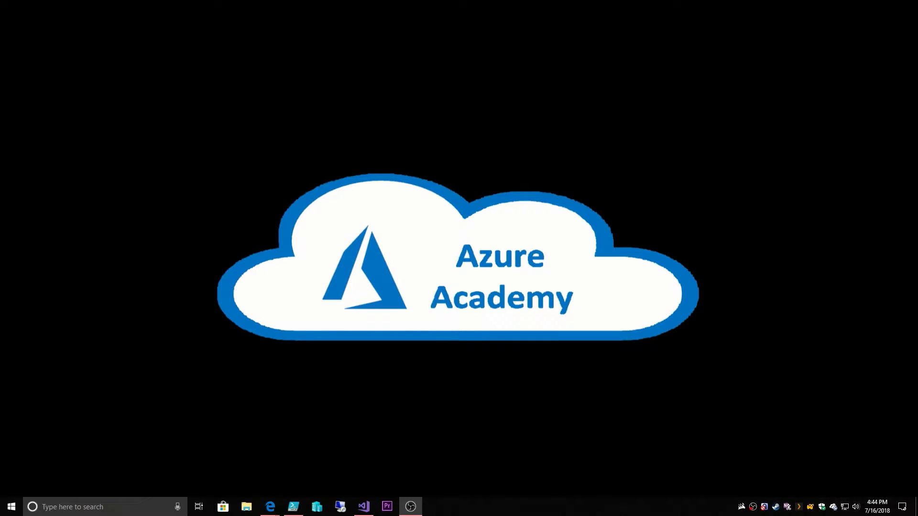
Switch to the Edge tab showing the Azure networking overview at Internet connectivity.
{"action": "left_click", "coordinate": [269, 506]}
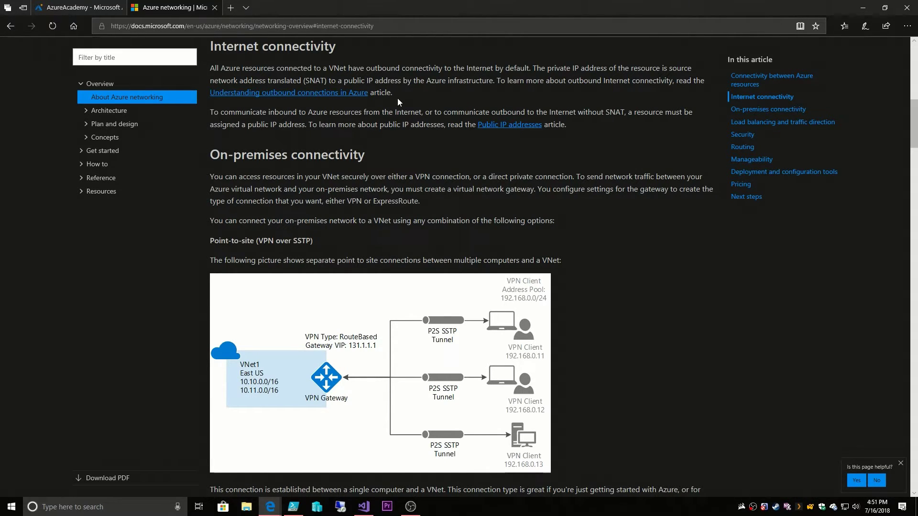
Scroll down to show the full Point-to-site (VPN over SSTP) diagram and paragraph.
{"action": "scroll", "scroll_direction": "down", "scroll_amount": 3}
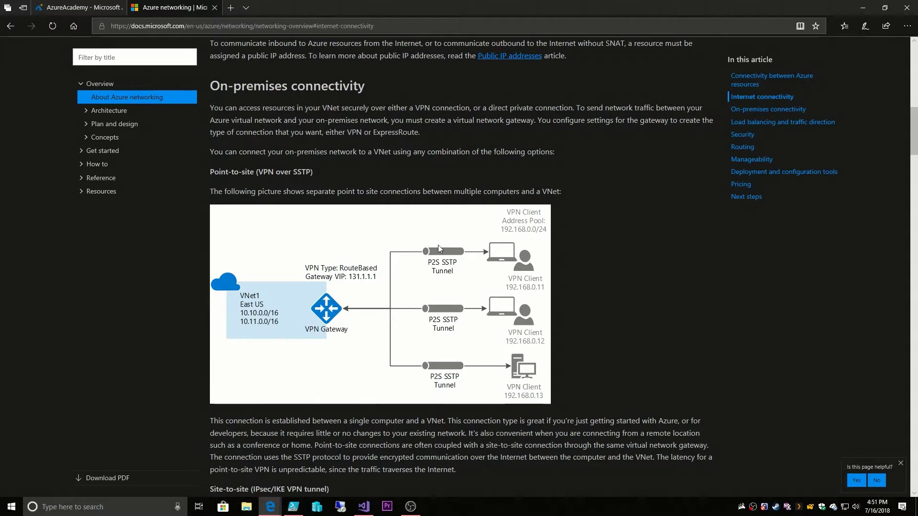
{"action": "mouse_move", "coordinate": [509, 315]}
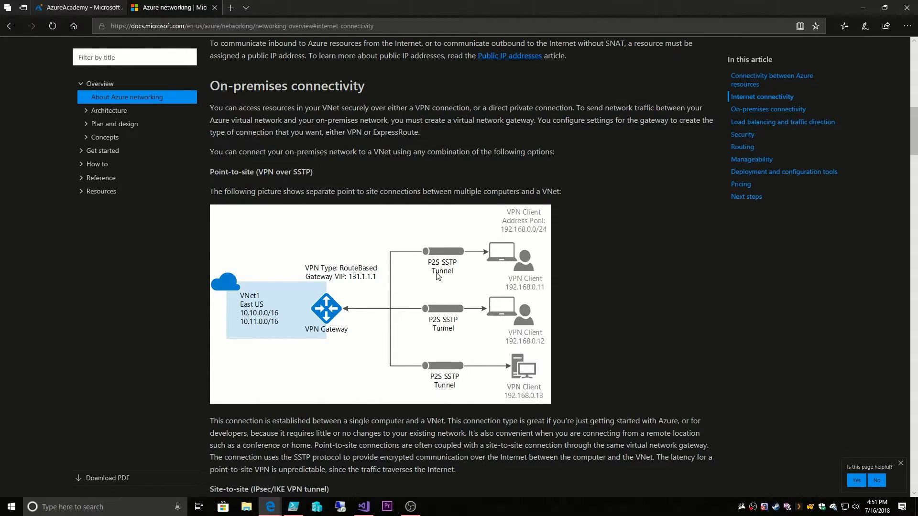
{"action": "mouse_move", "coordinate": [441, 271]}
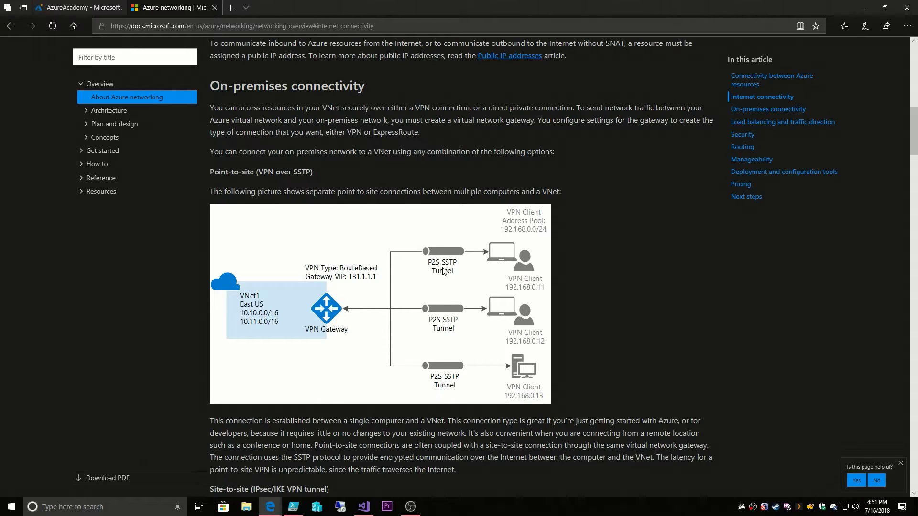
{"action": "mouse_move", "coordinate": [393, 269]}
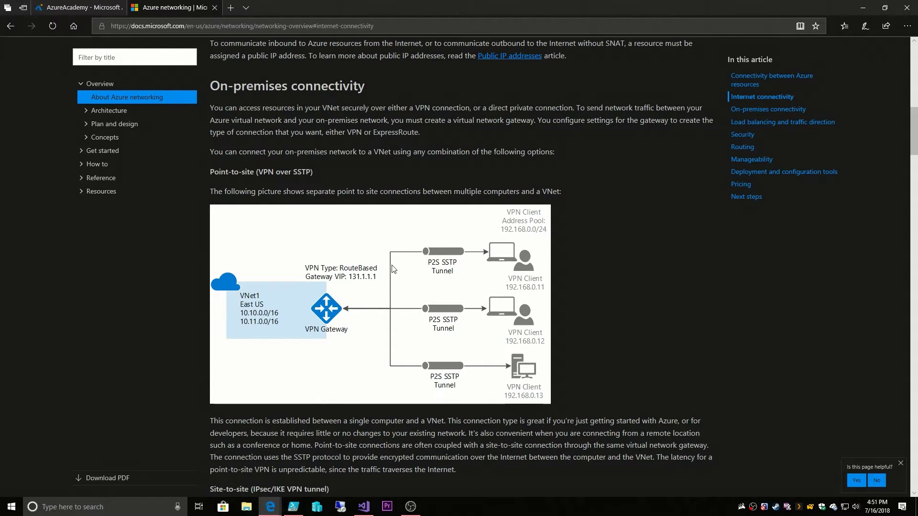
{"action": "mouse_move", "coordinate": [413, 313]}
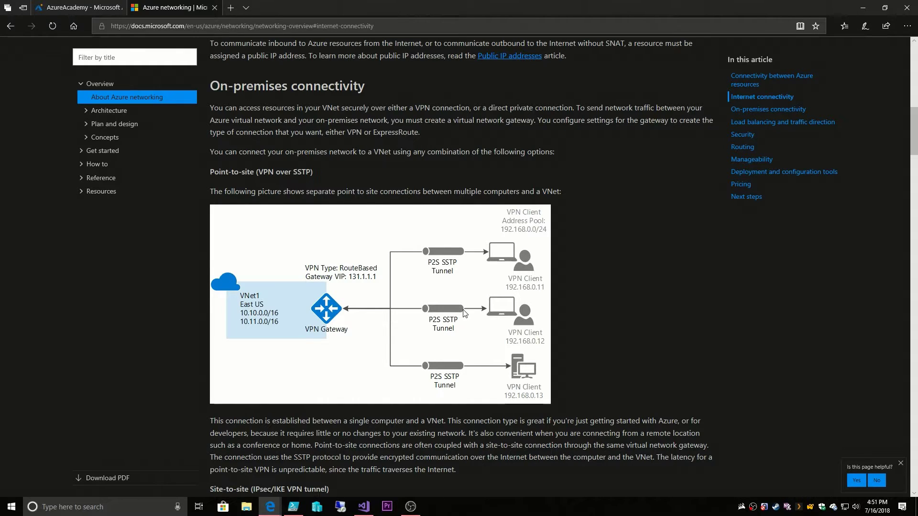
{"action": "mouse_move", "coordinate": [506, 260]}
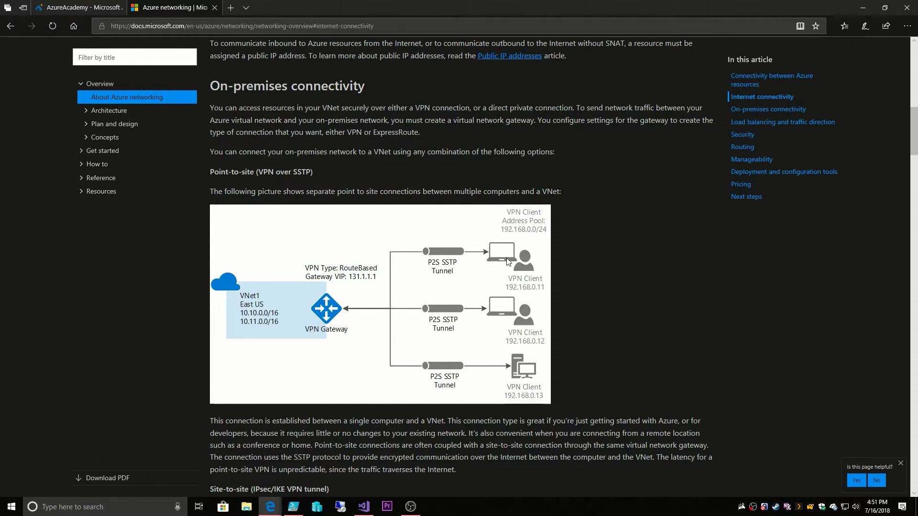
{"action": "mouse_move", "coordinate": [514, 333]}
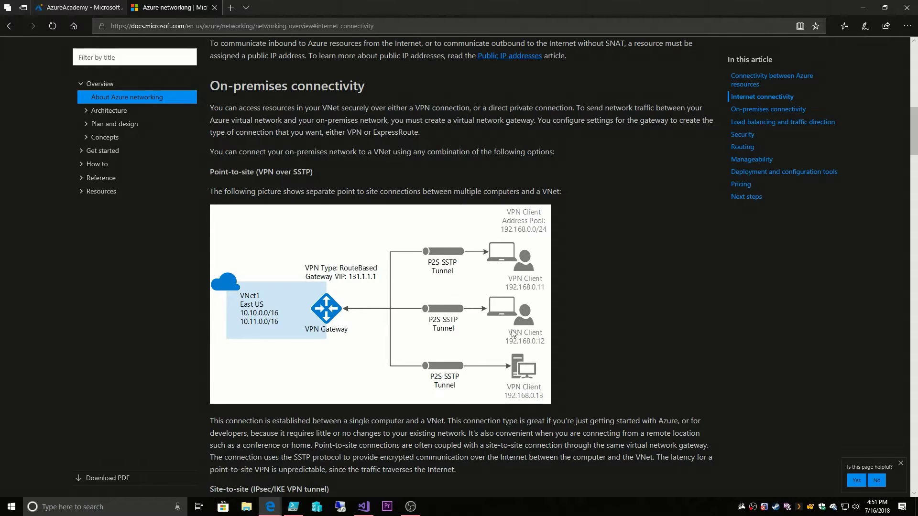
{"action": "mouse_move", "coordinate": [511, 344]}
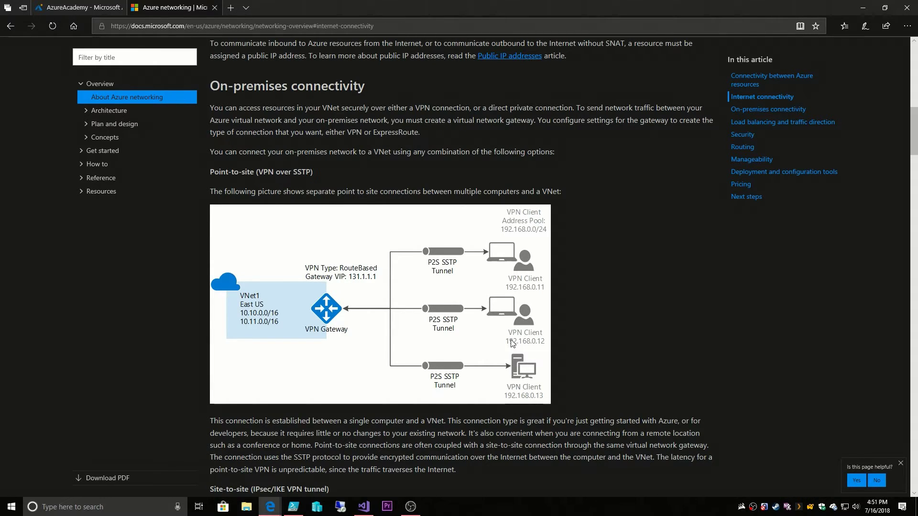
Scroll down to the Site-to-site (IPsec/IKE VPN tunnel) diagram and its explanation.
{"action": "scroll", "scroll_direction": "down", "scroll_amount": 3}
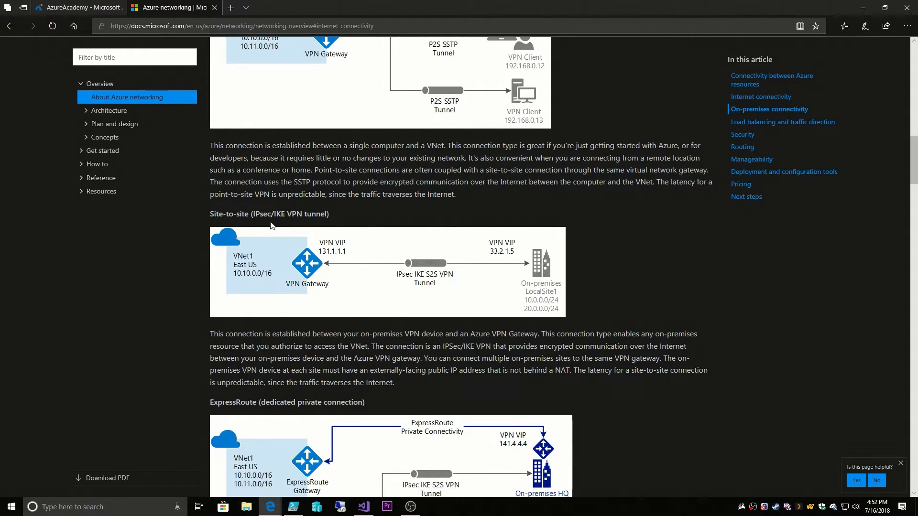
{"action": "mouse_move", "coordinate": [440, 282]}
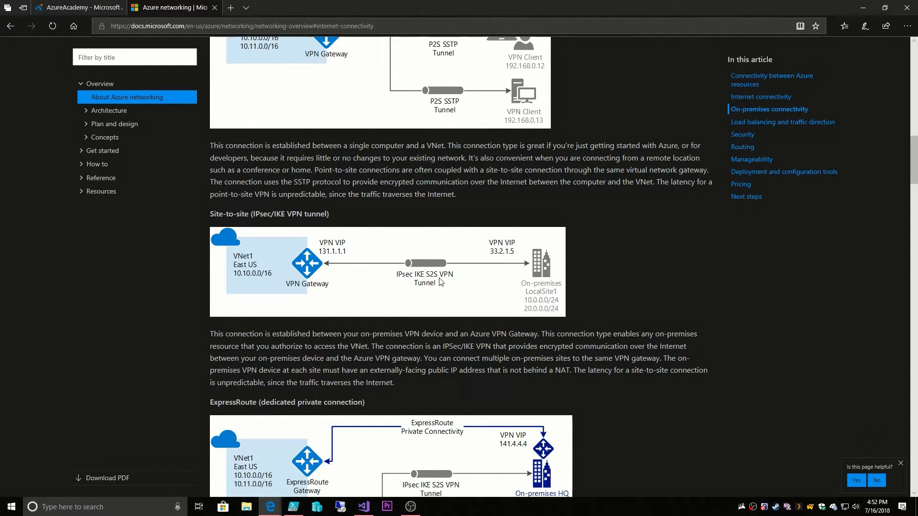
{"action": "mouse_move", "coordinate": [468, 287]}
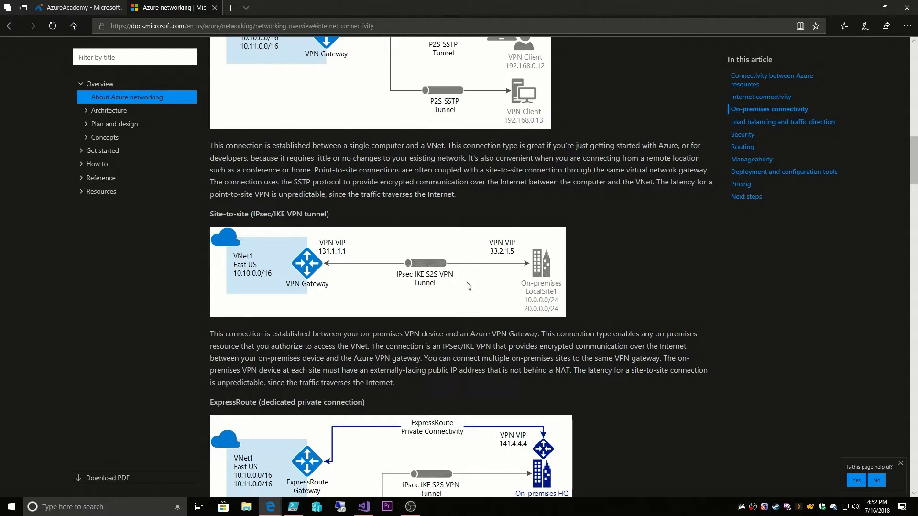
{"action": "mouse_move", "coordinate": [456, 284]}
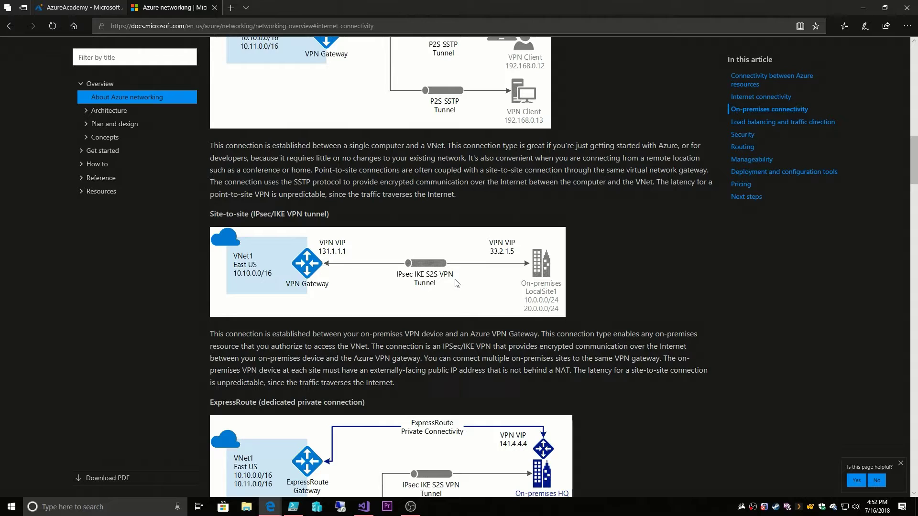
{"action": "mouse_move", "coordinate": [526, 310]}
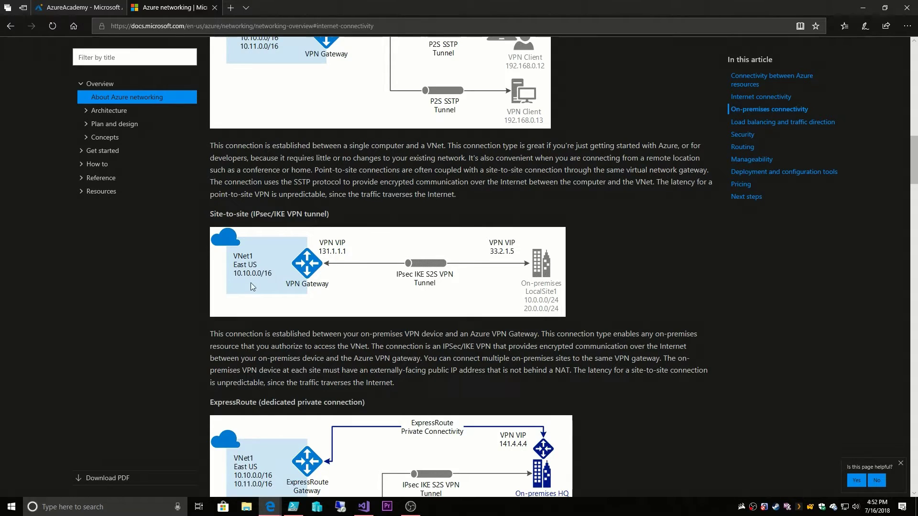
{"action": "mouse_move", "coordinate": [245, 281]}
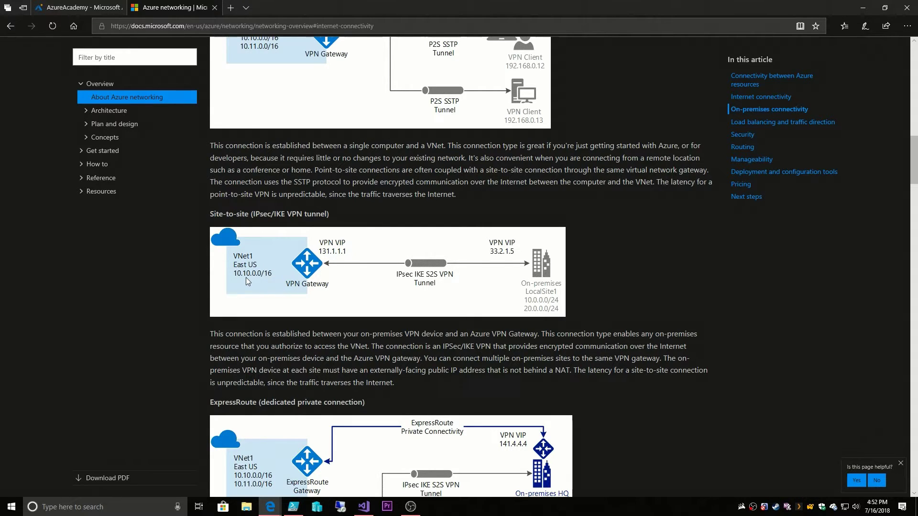
{"action": "mouse_move", "coordinate": [567, 309]}
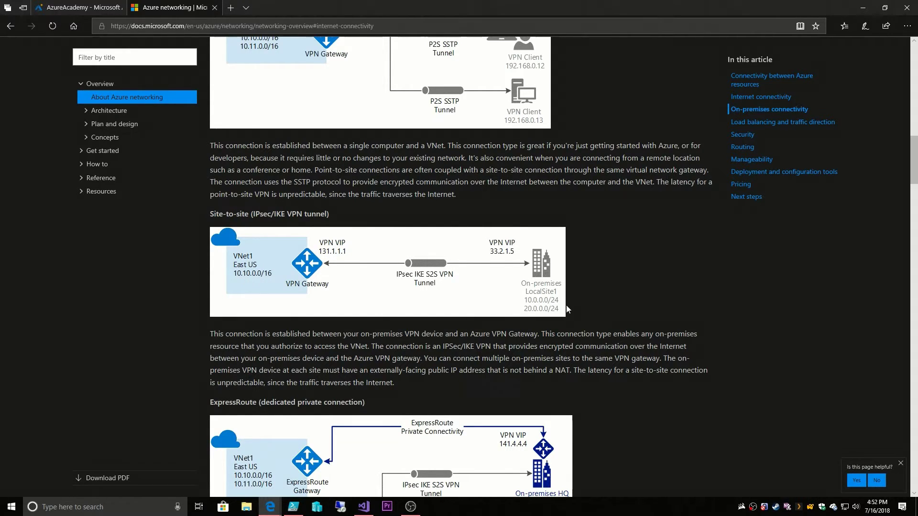
Scroll down so the whole ExpressRoute dedicated private connection diagram and paragraph show.
{"action": "scroll", "scroll_direction": "down", "scroll_amount": 3}
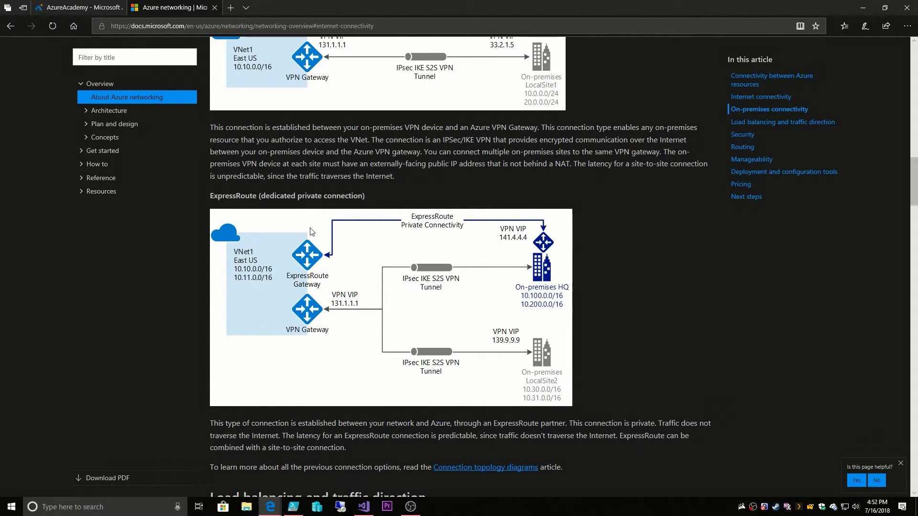
{"action": "mouse_move", "coordinate": [403, 231]}
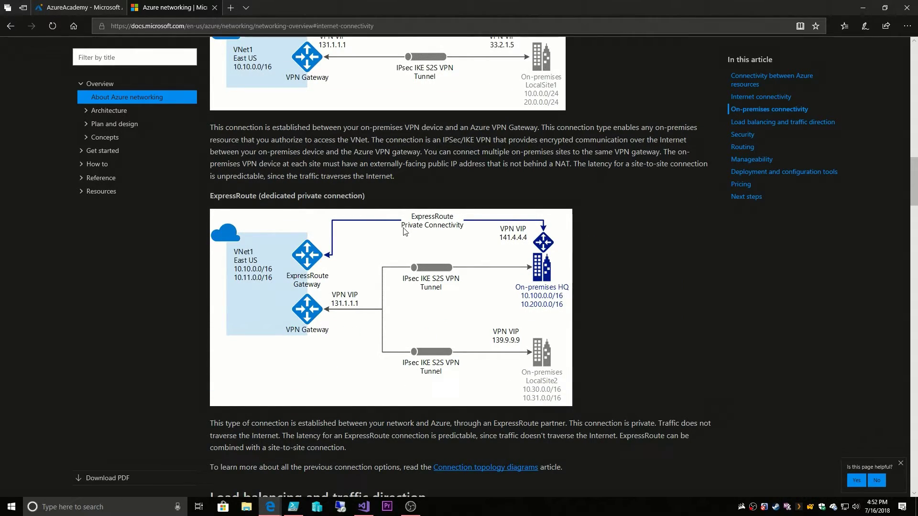
{"action": "mouse_move", "coordinate": [550, 275]}
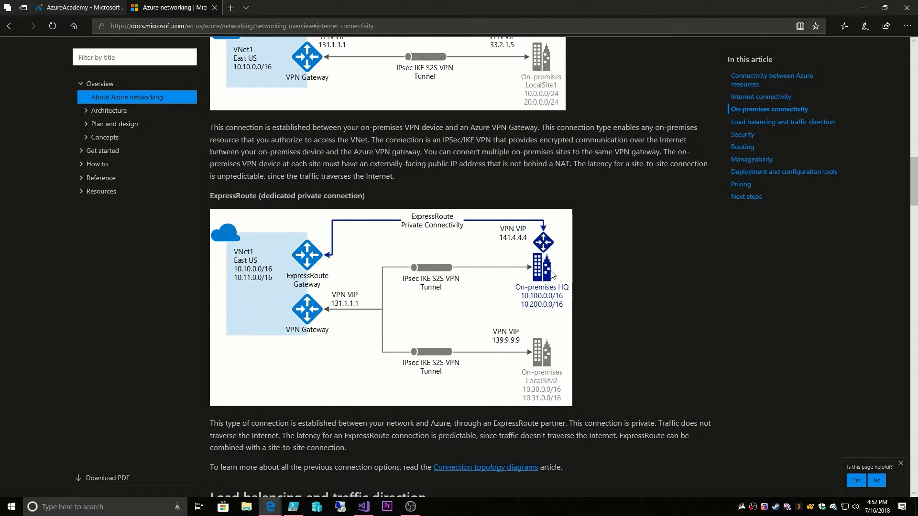
{"action": "mouse_move", "coordinate": [546, 300]}
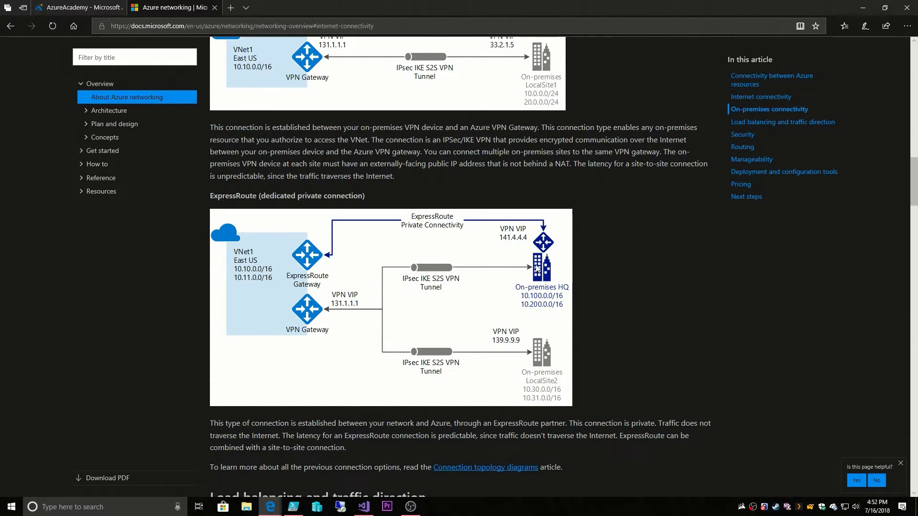
{"action": "mouse_move", "coordinate": [546, 253]}
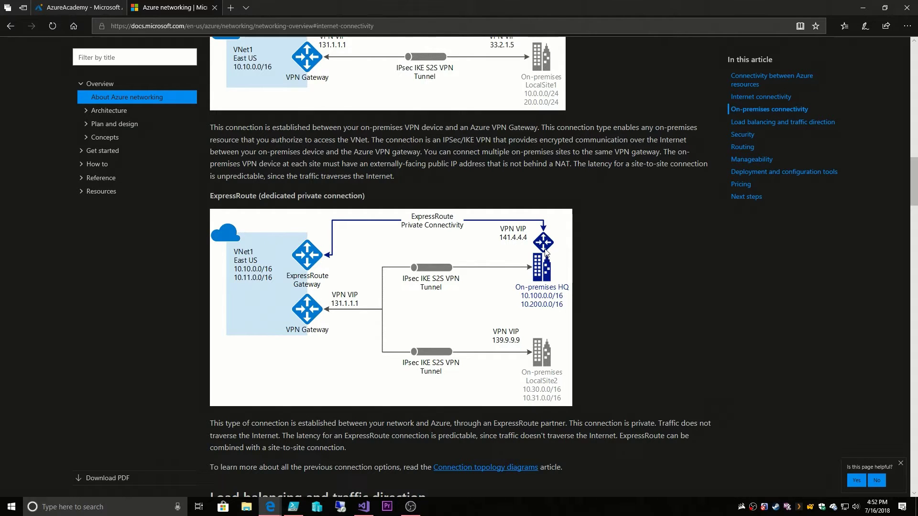
{"action": "mouse_move", "coordinate": [540, 240]}
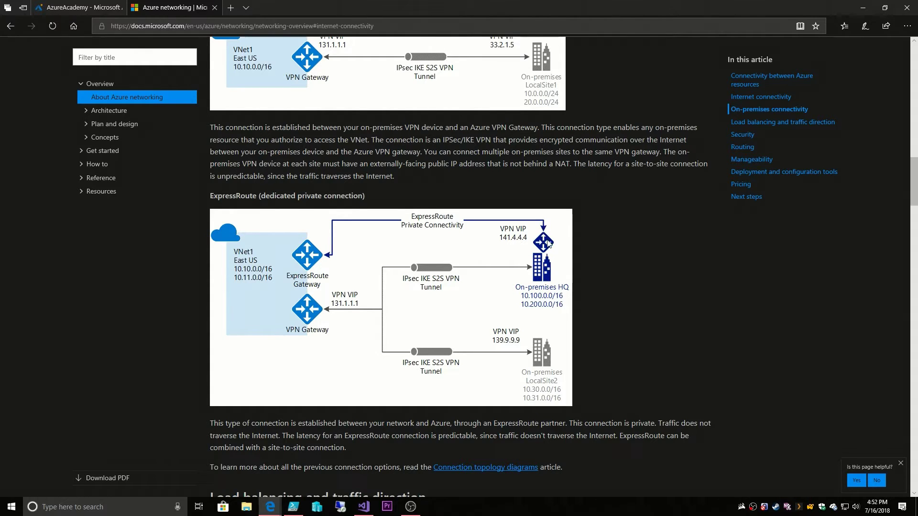
{"action": "mouse_move", "coordinate": [543, 244]}
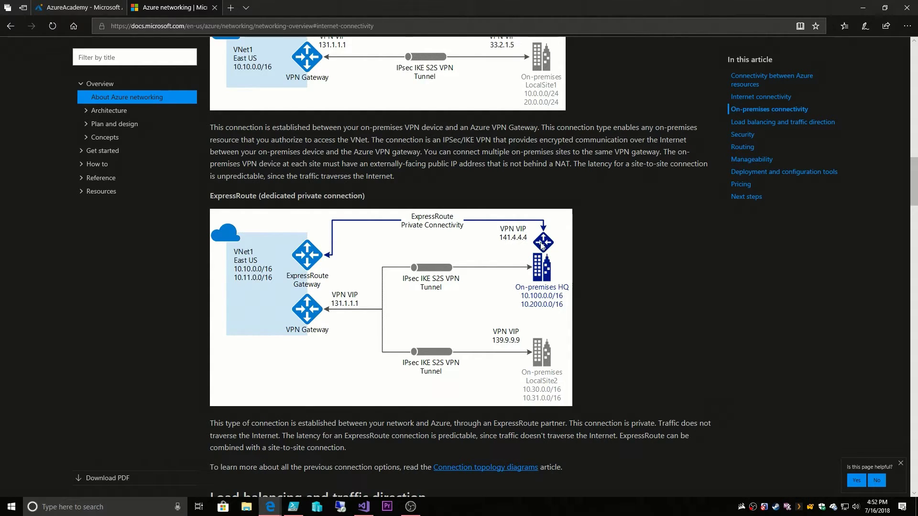
{"action": "mouse_move", "coordinate": [540, 246]}
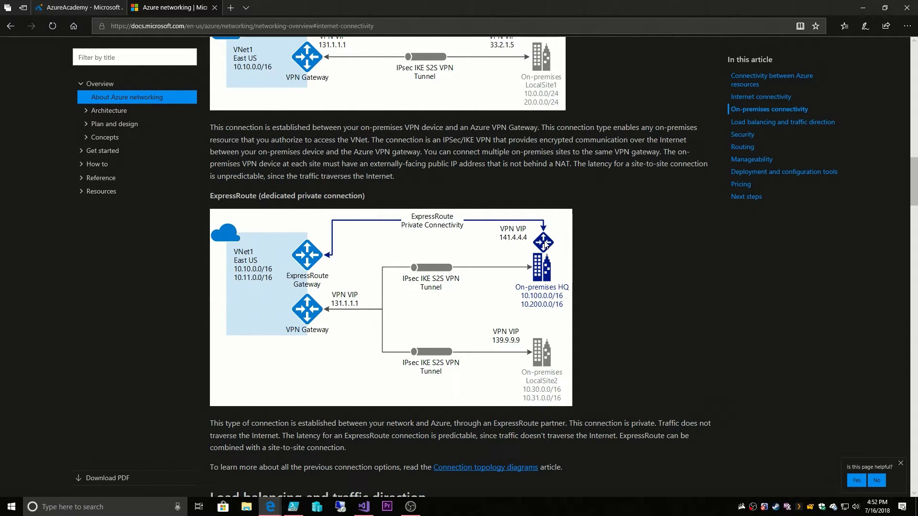
{"action": "mouse_move", "coordinate": [541, 246]}
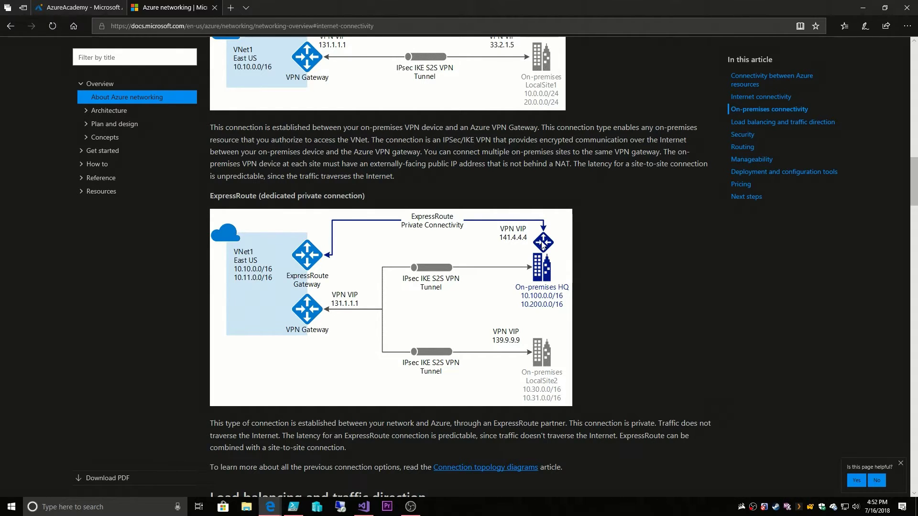
{"action": "mouse_move", "coordinate": [541, 245]}
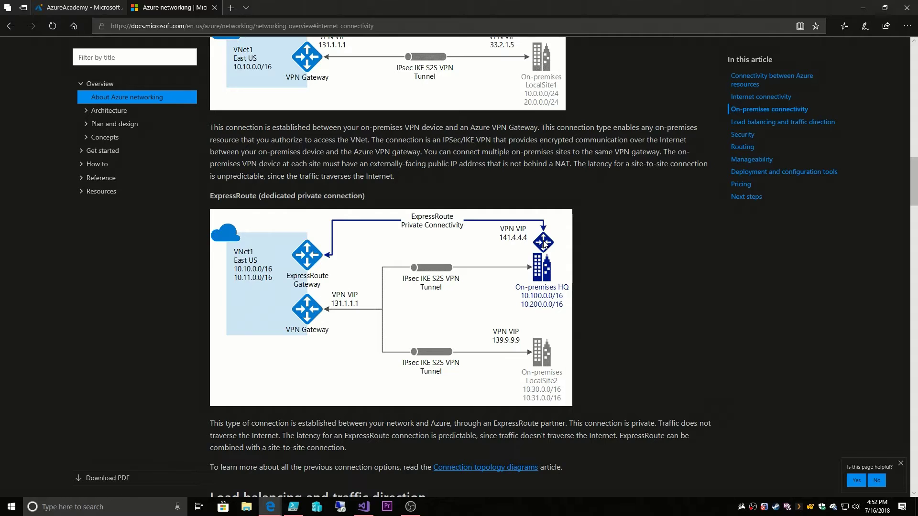
{"action": "mouse_move", "coordinate": [543, 245]}
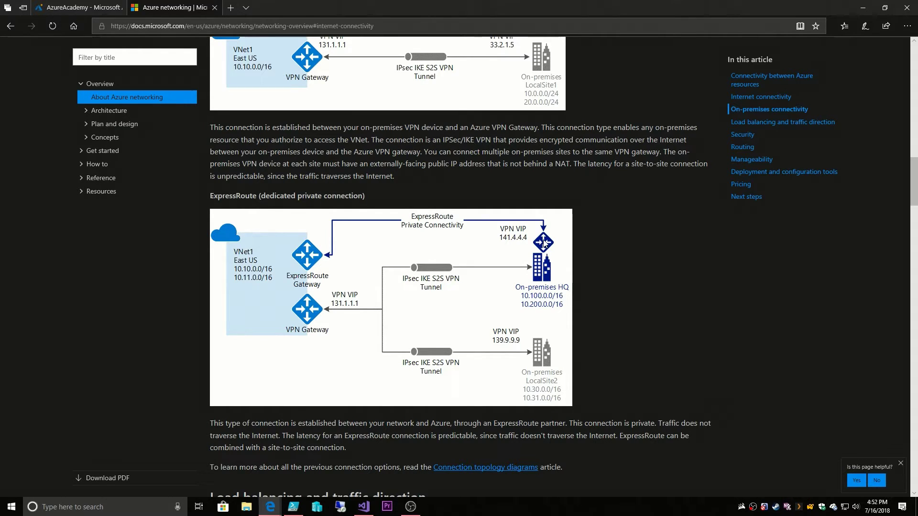
{"action": "mouse_move", "coordinate": [542, 243]}
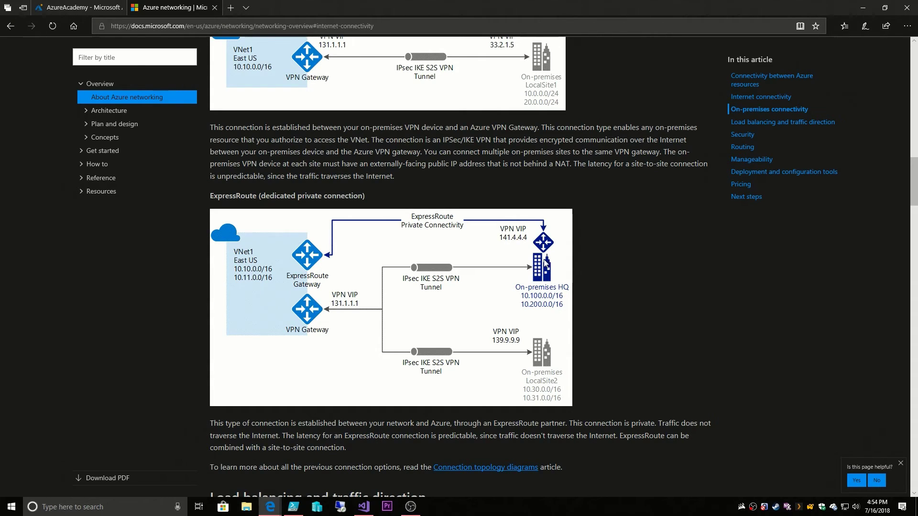
{"action": "mouse_move", "coordinate": [655, 255]}
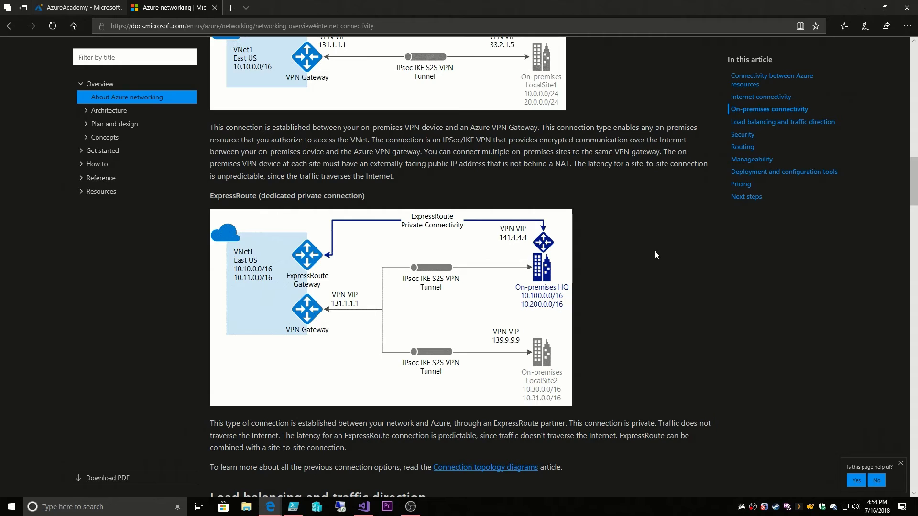